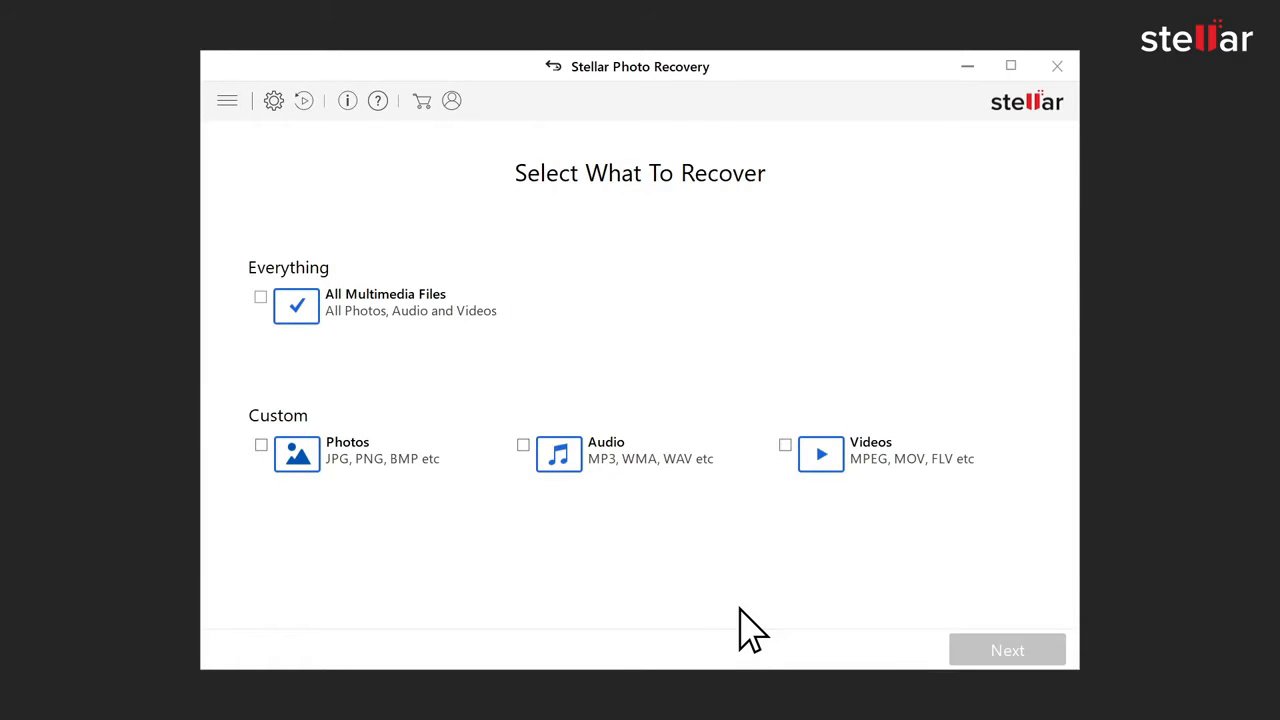
pyautogui.moveTo(280, 464)
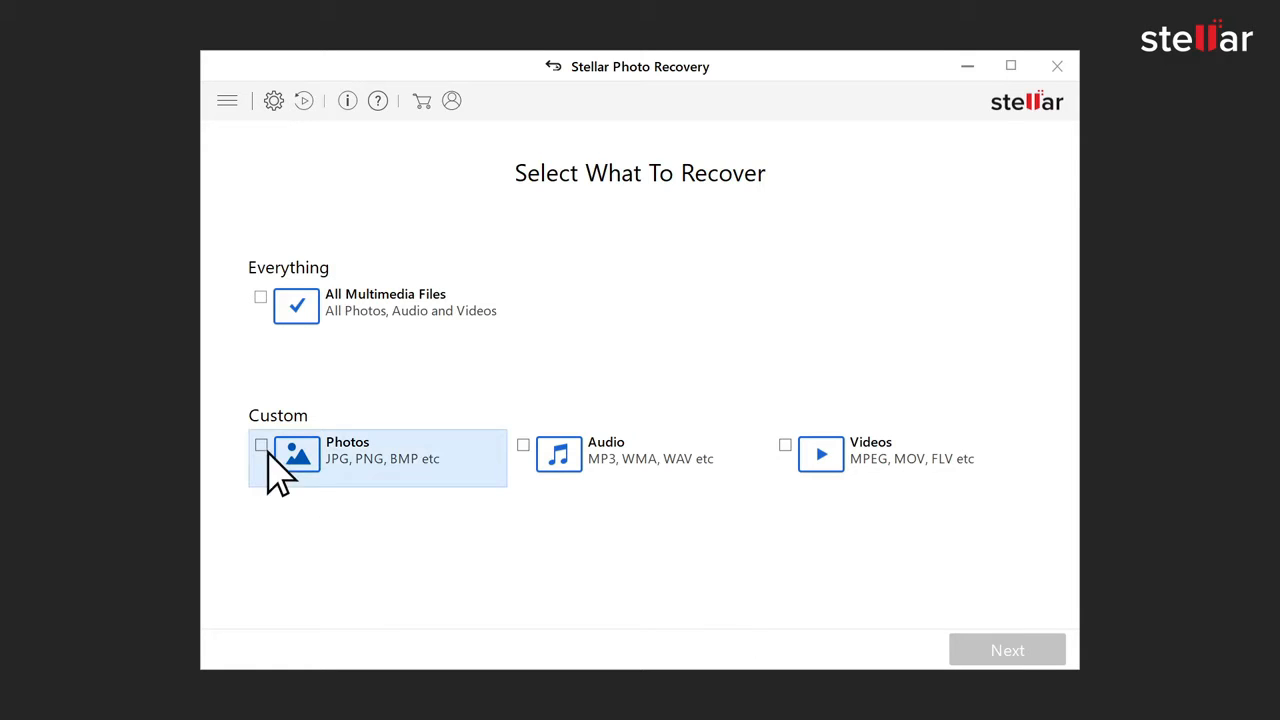
# Step: Choose Photos as the only file type to recover, leaving Audio and Videos unchecked
pyautogui.click(260, 444)
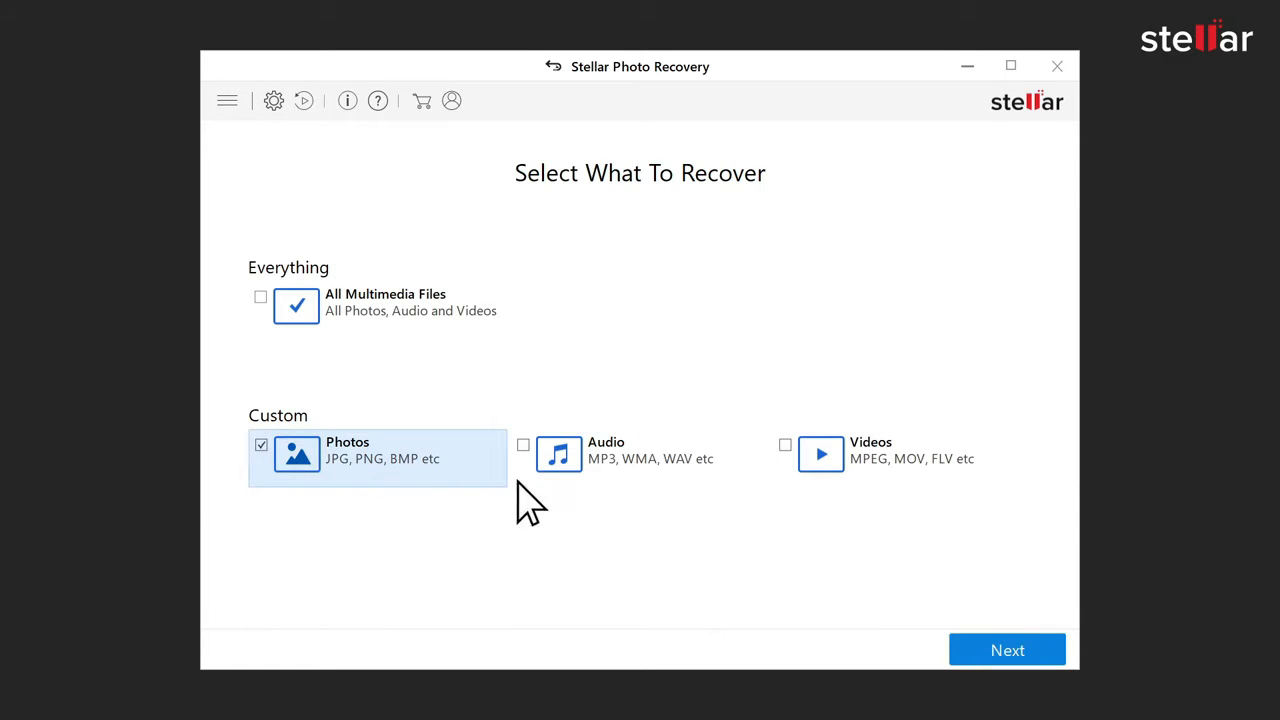
pyautogui.moveTo(790, 536)
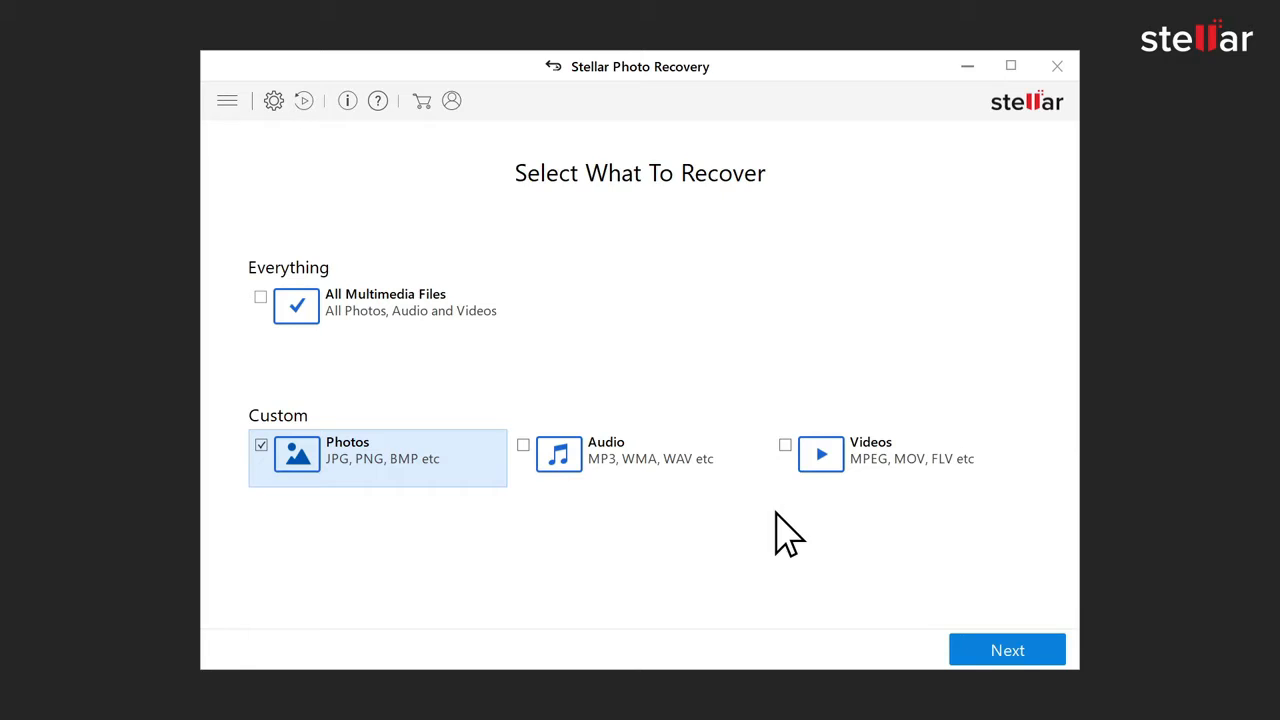
# Step: Select the Data (D:) drive and start scanning it for deleted photos
pyautogui.click(1008, 650)
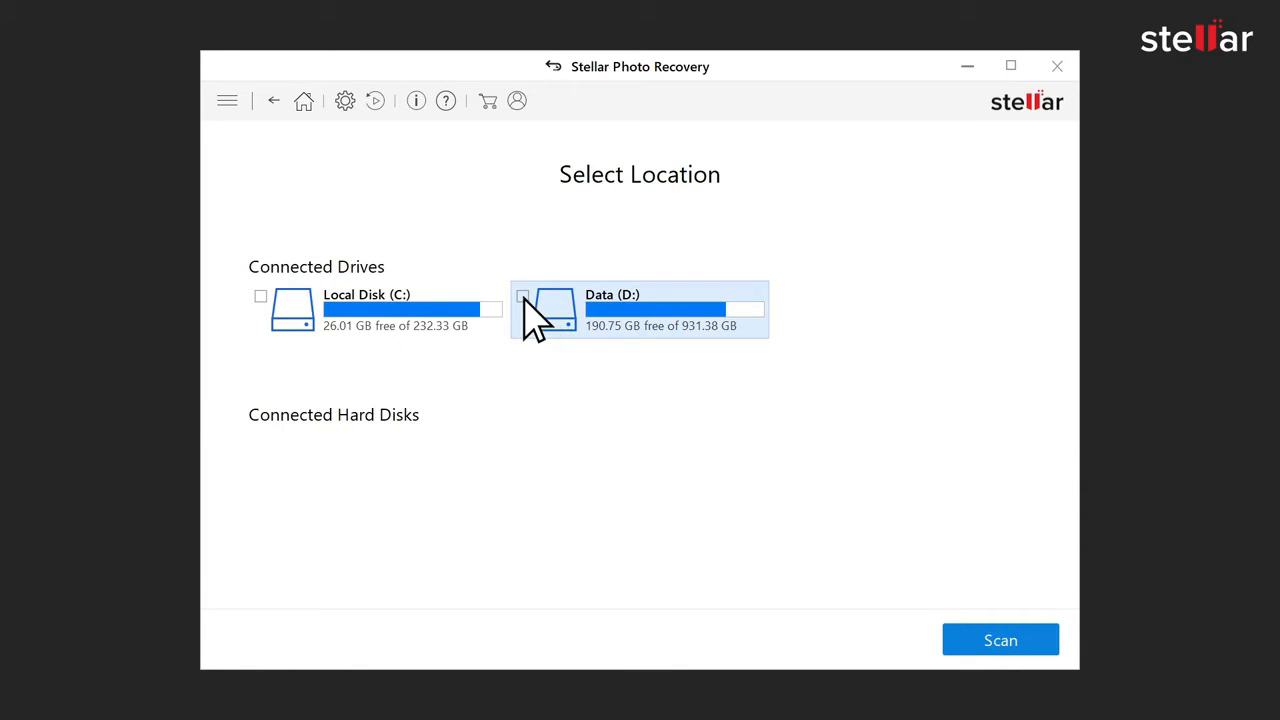
pyautogui.click(1000, 640)
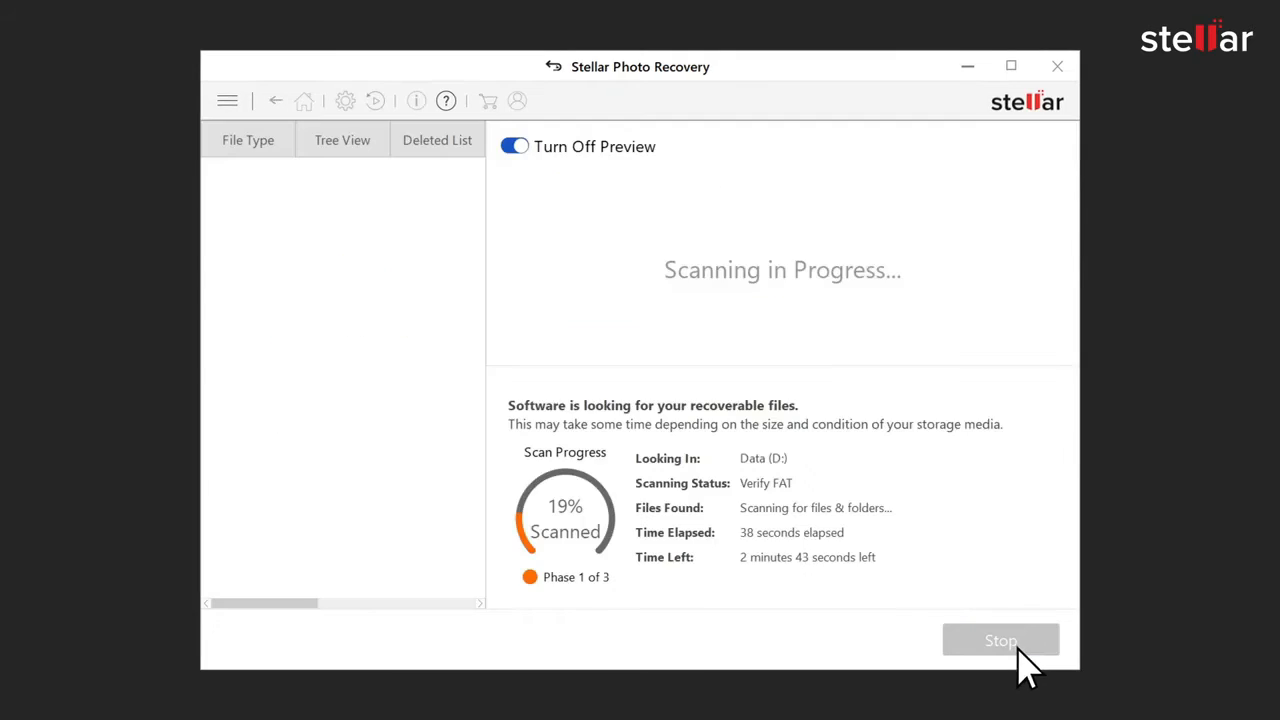
pyautogui.moveTo(1004, 550)
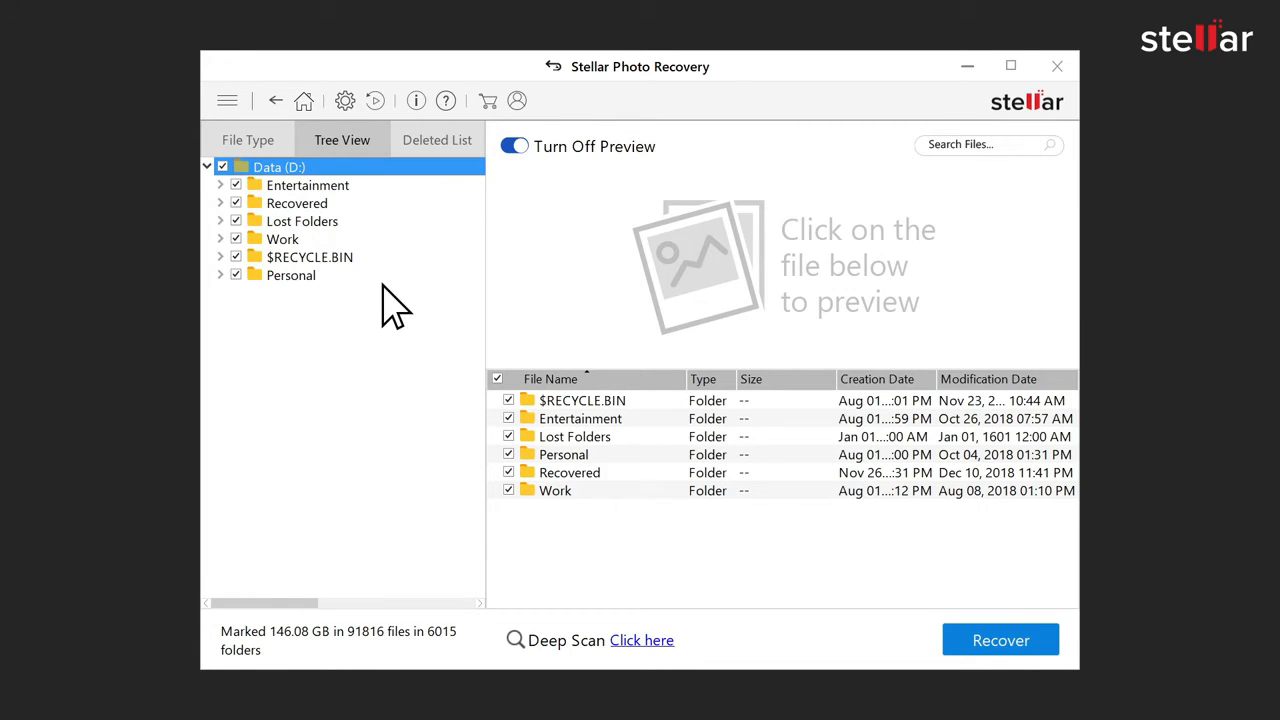
# Step: Browse the scan results in Tree View and preview DSC_0160-2.jpg and DSC_0160-2-2.jpg from Folder 149510
pyautogui.click(248, 140)
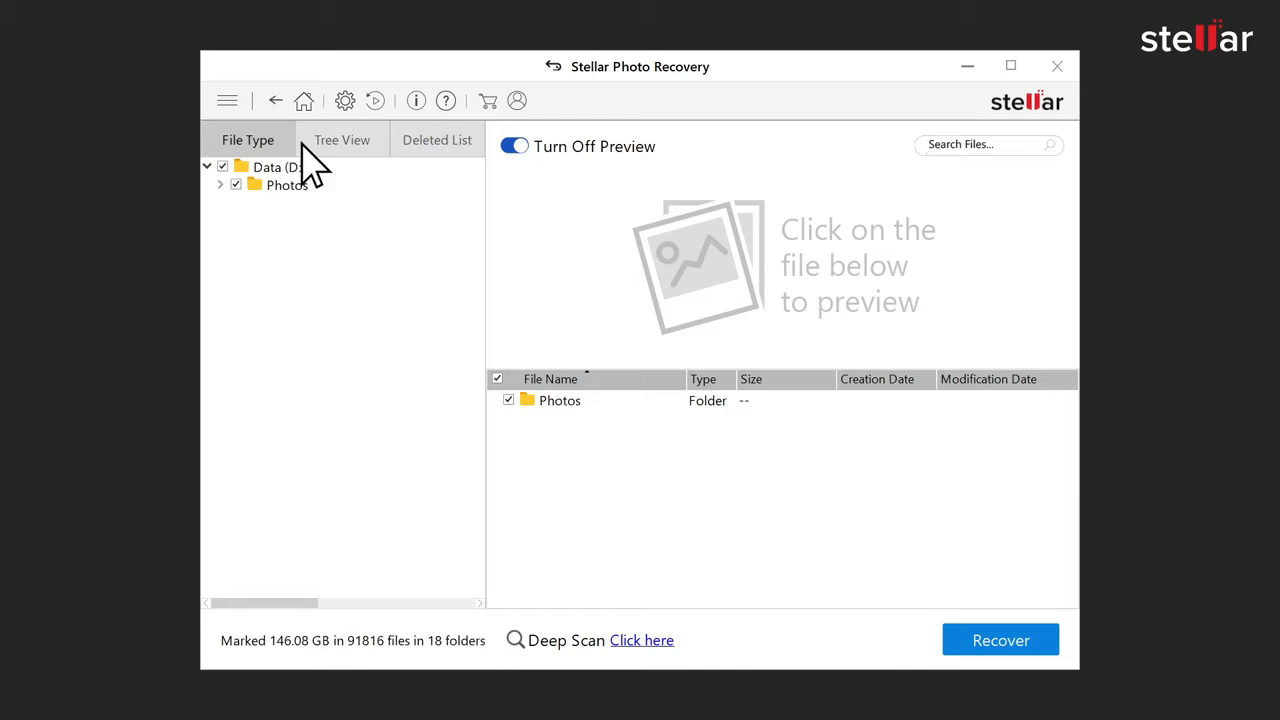
pyautogui.click(436, 140)
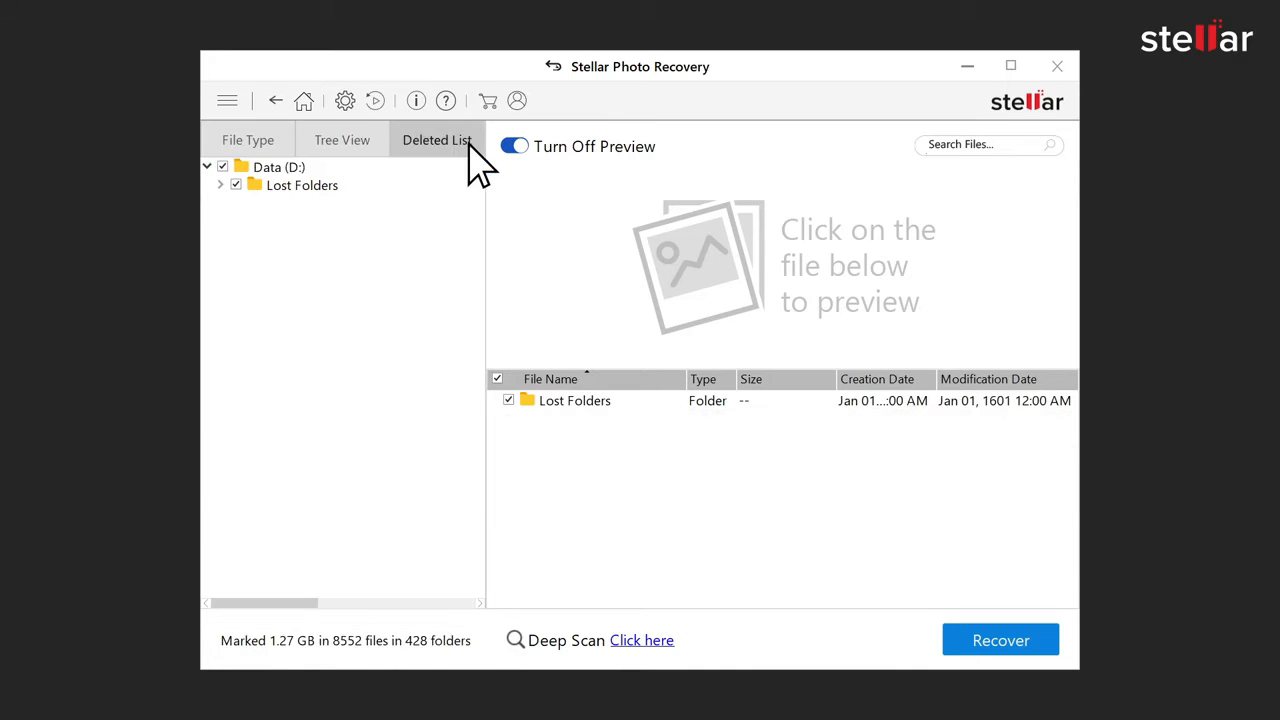
pyautogui.click(342, 140)
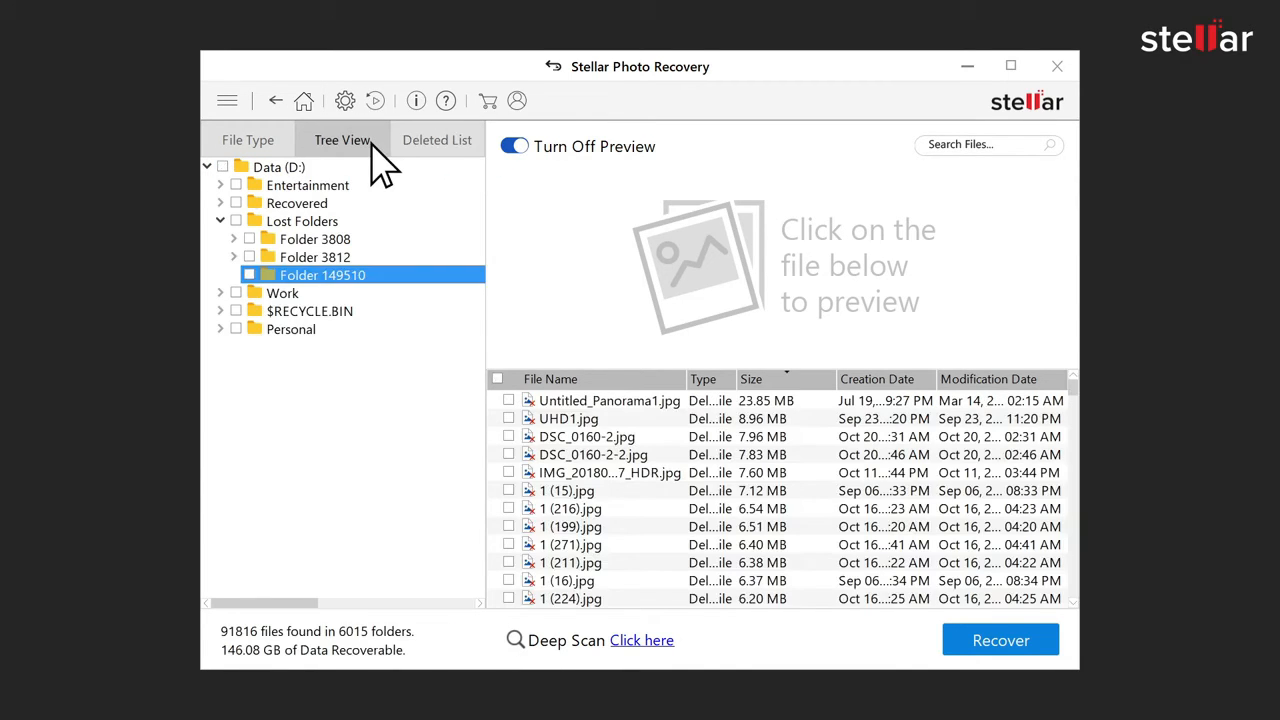
pyautogui.click(586, 436)
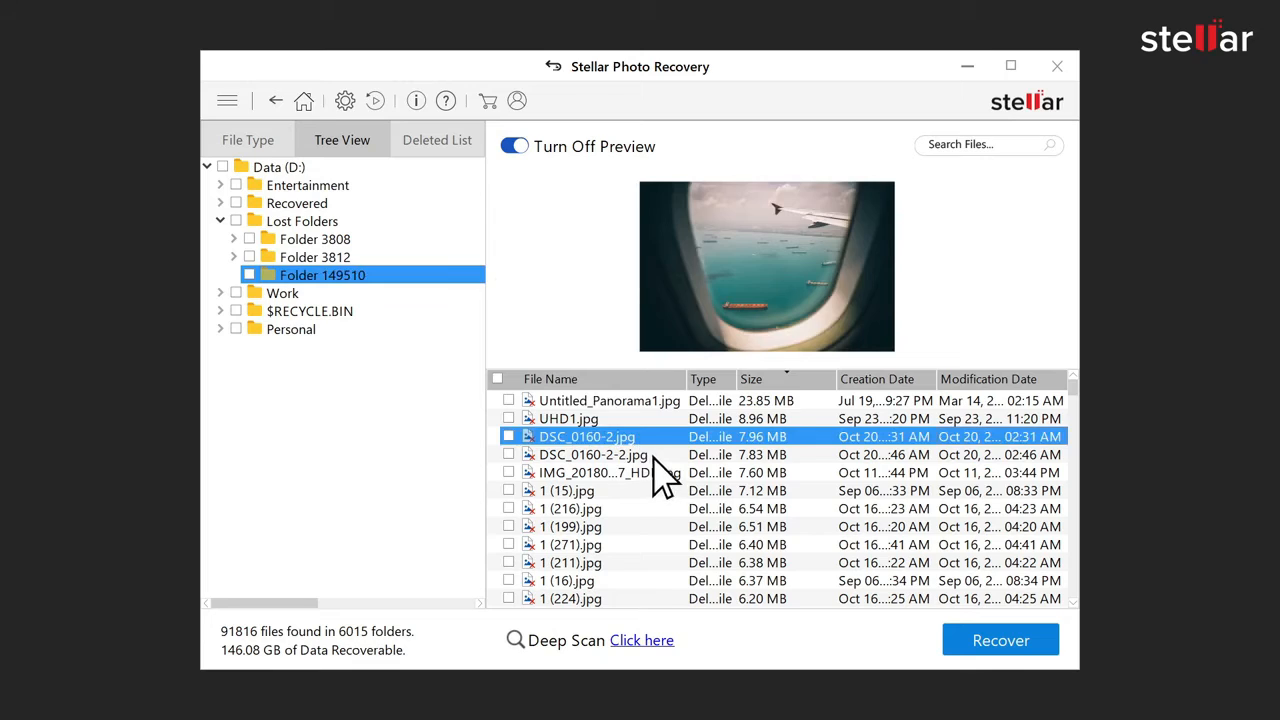
pyautogui.click(592, 454)
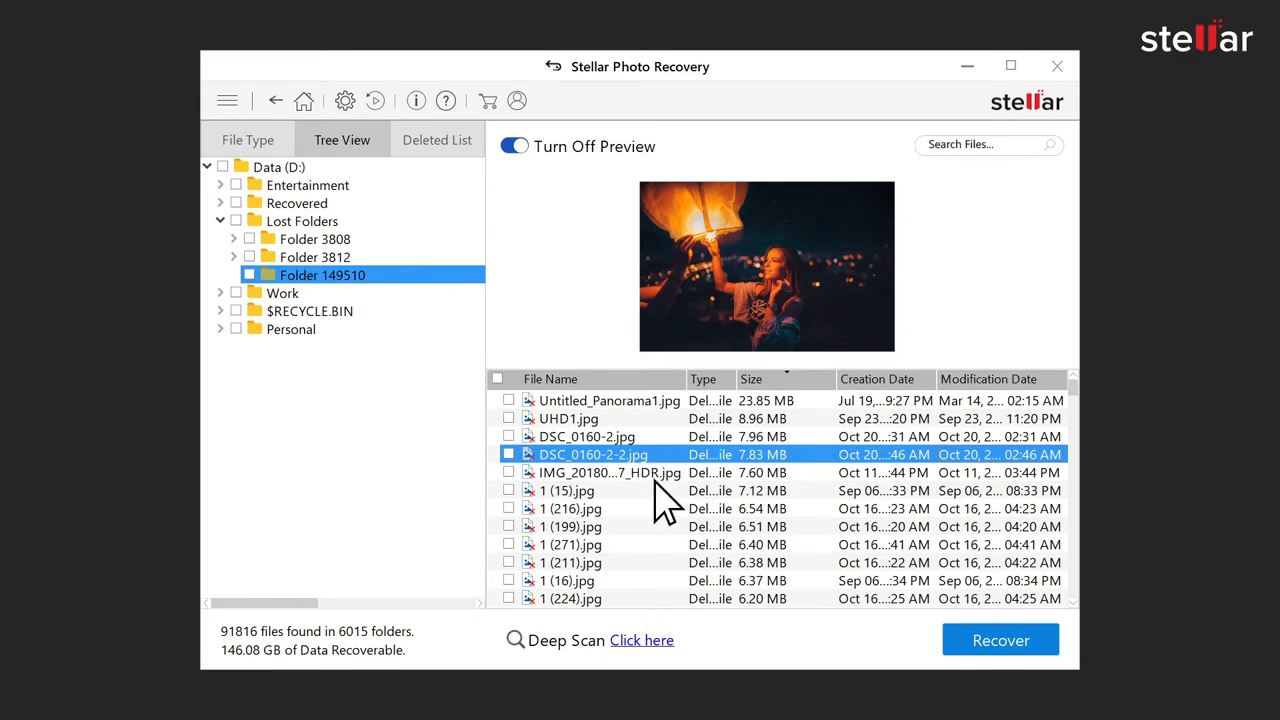
pyautogui.moveTo(672, 660)
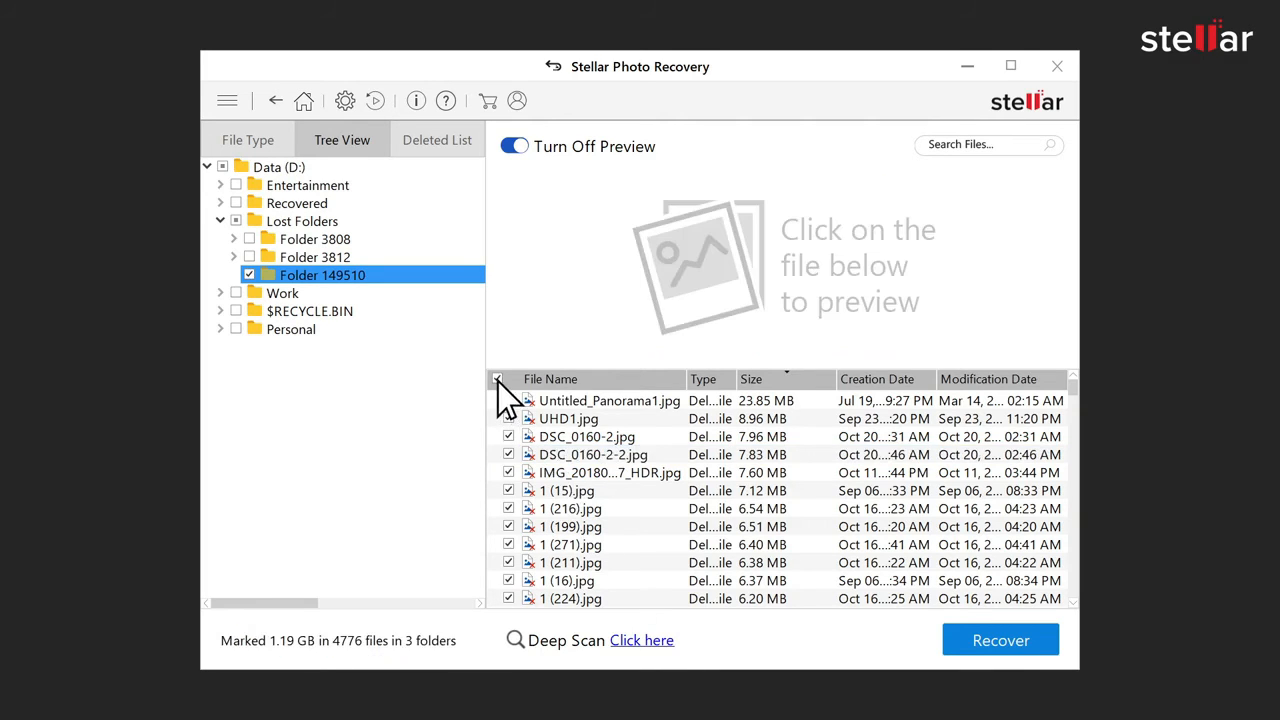
# Step: Recover the marked files to the Downloads\Recovered folder and begin saving
pyautogui.click(1000, 640)
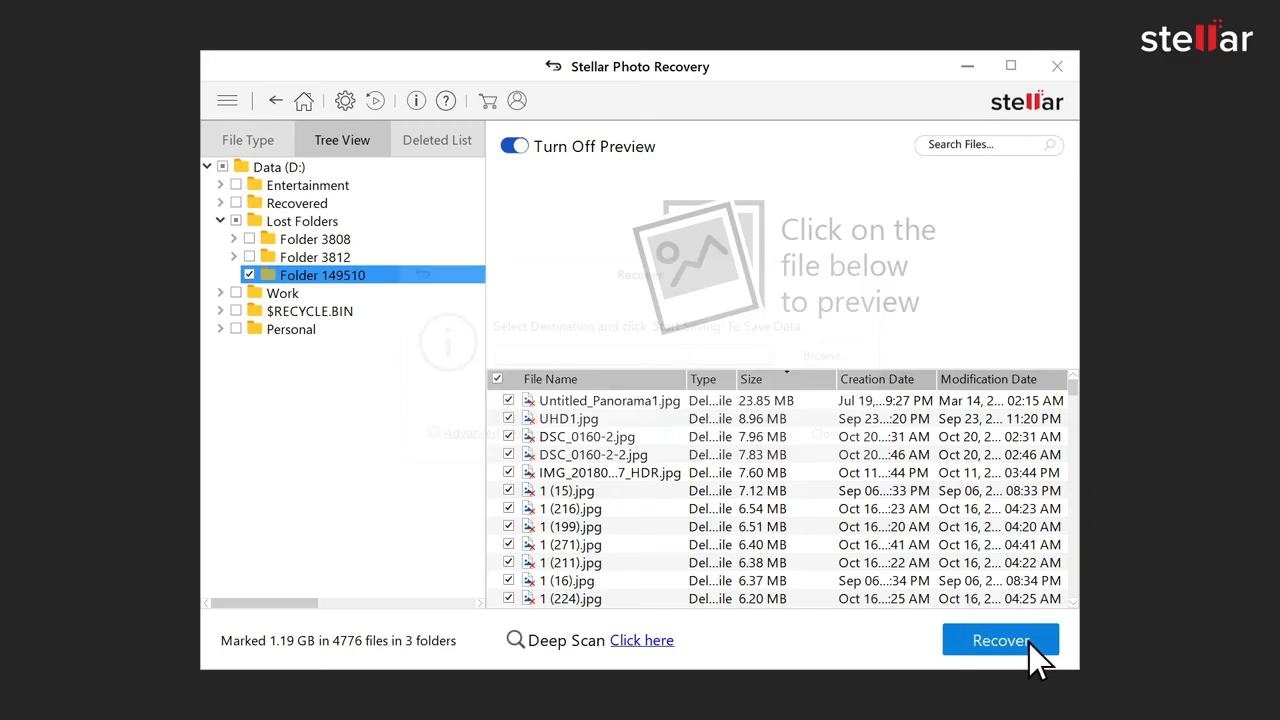
pyautogui.click(1000, 640)
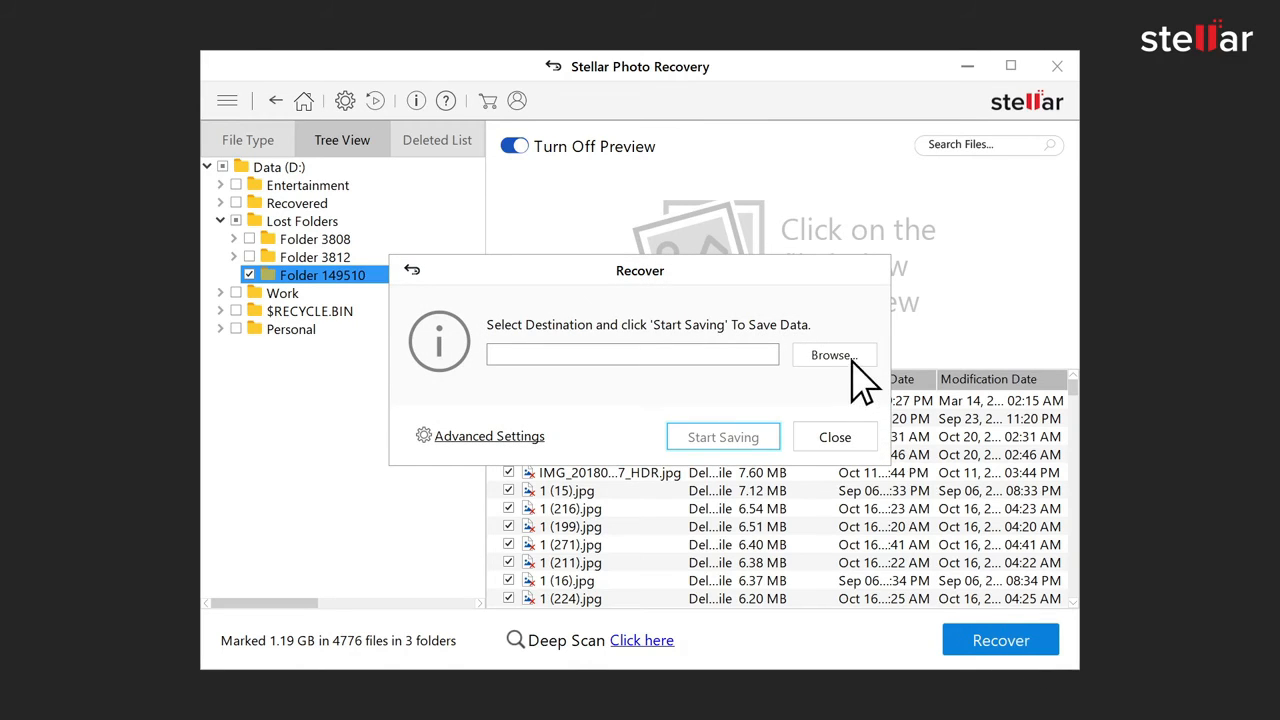
pyautogui.click(834, 356)
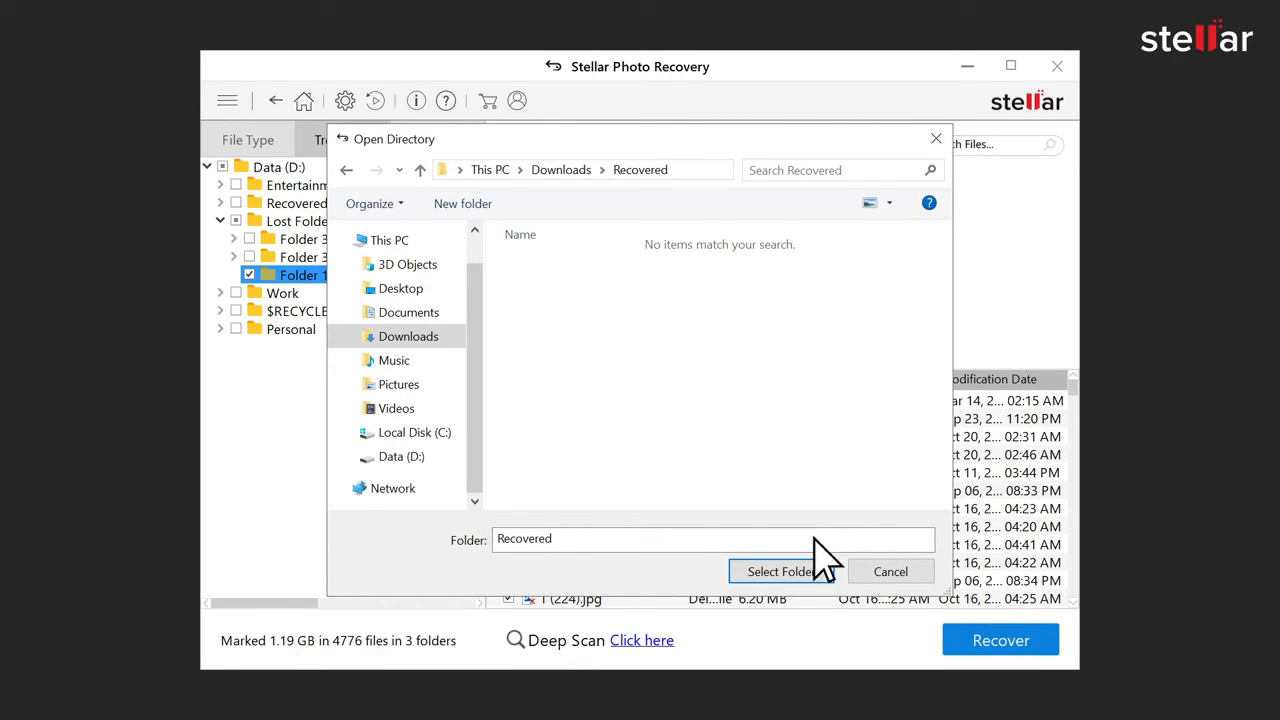
pyautogui.click(780, 572)
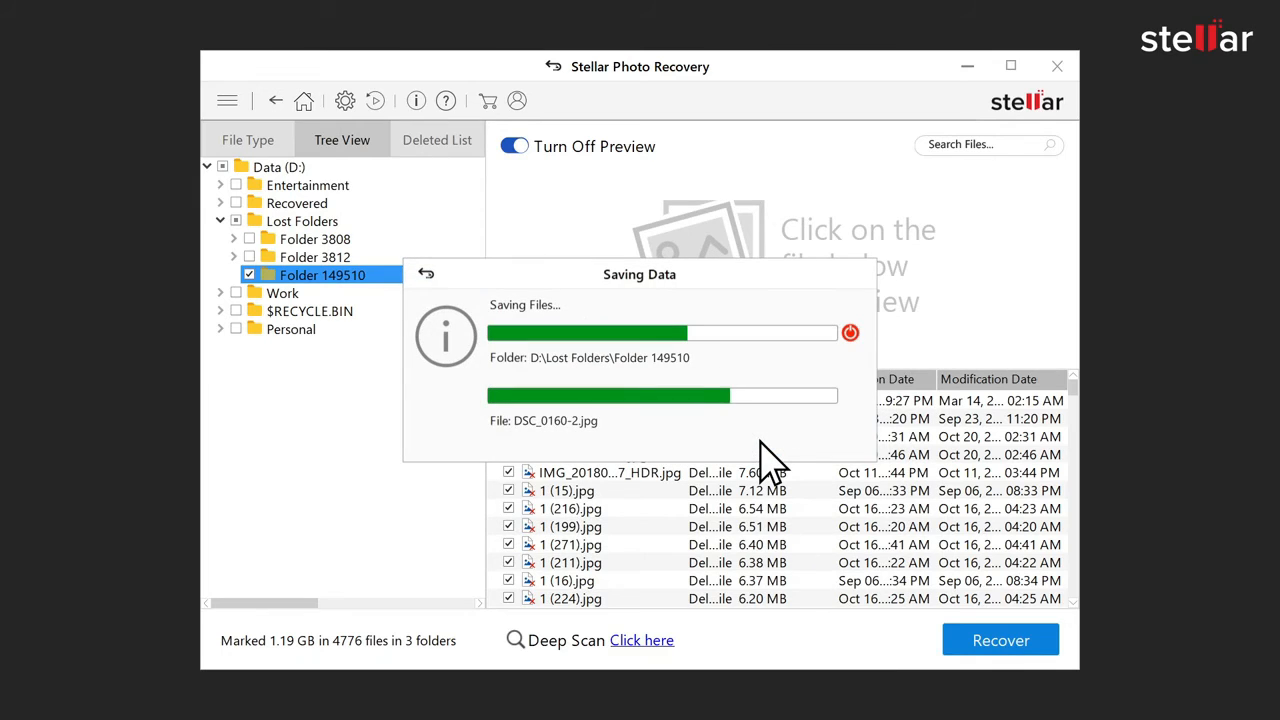